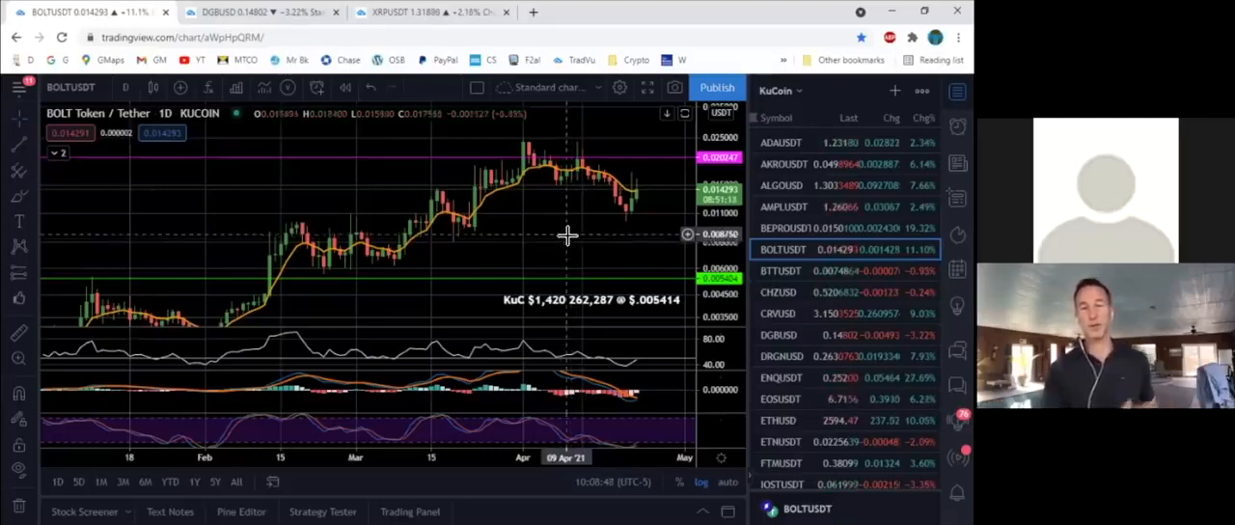
mouse_move(581, 241)
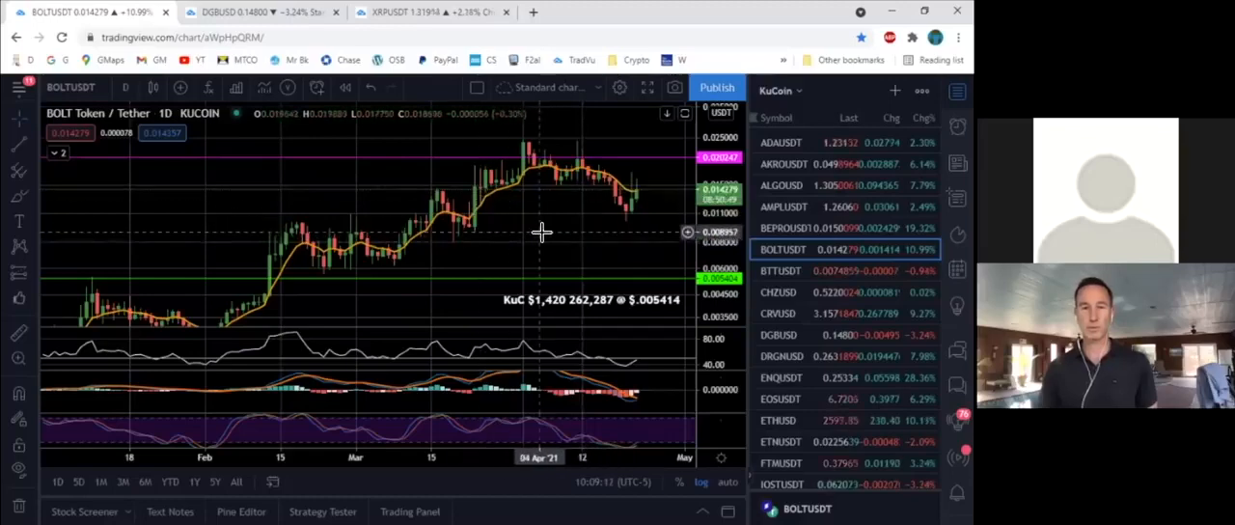
mouse_move(561, 233)
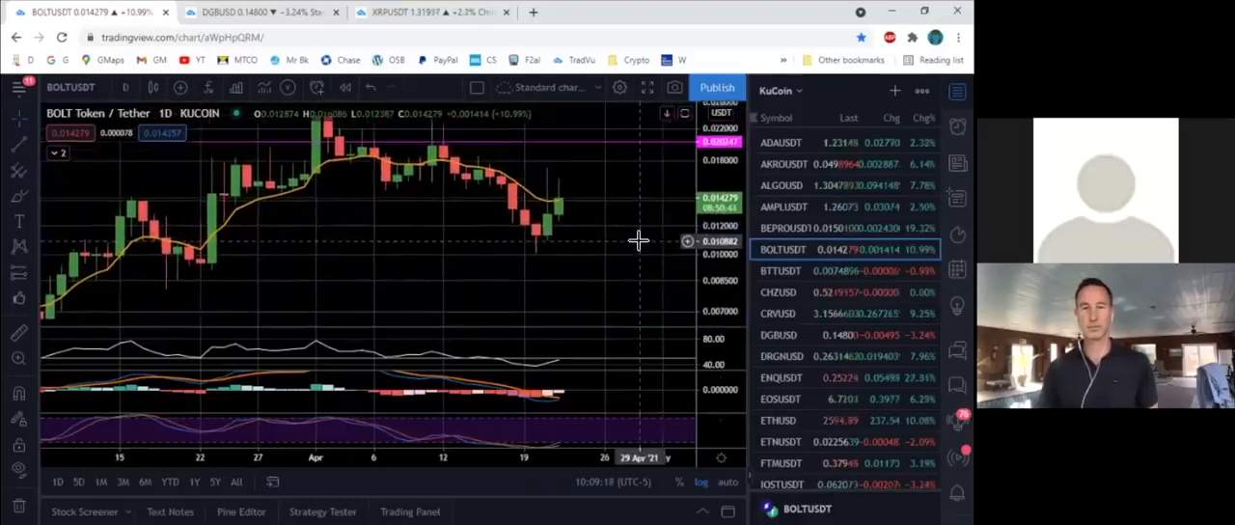
mouse_move(550, 240)
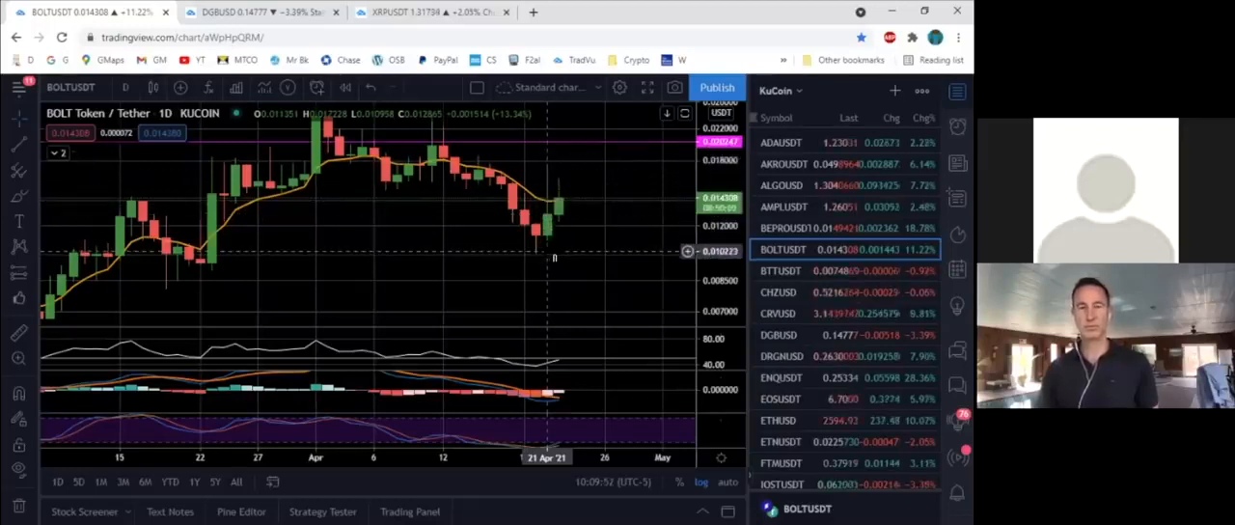
mouse_move(563, 247)
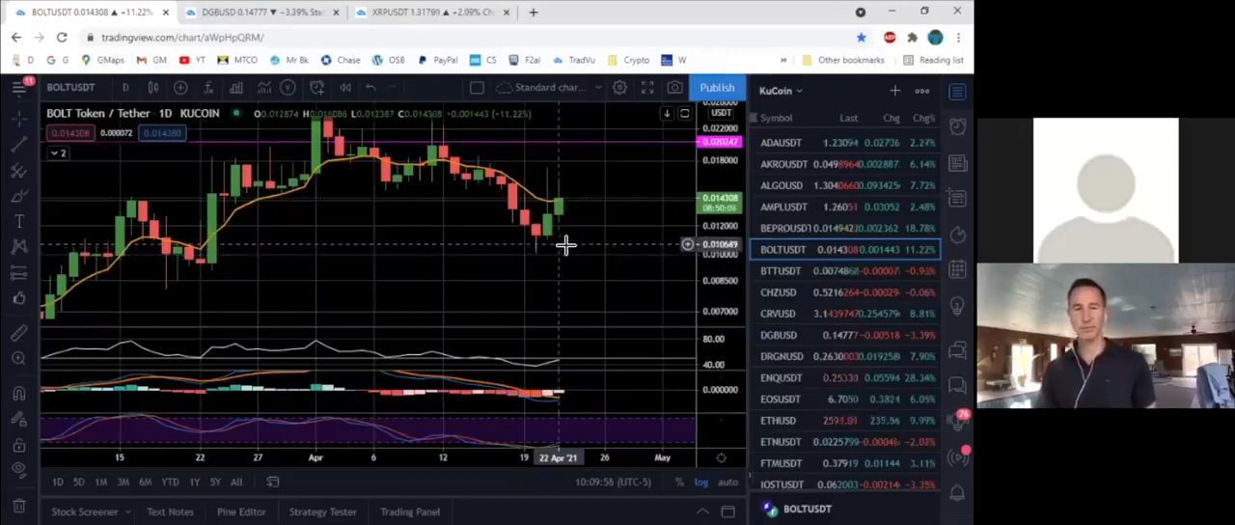
mouse_move(571, 170)
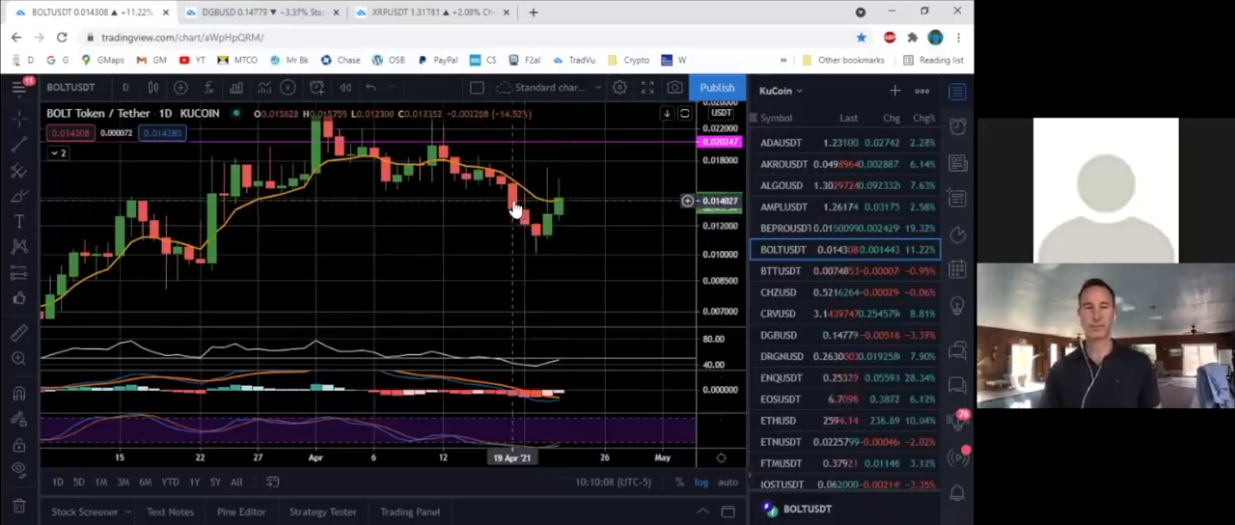
mouse_move(510, 189)
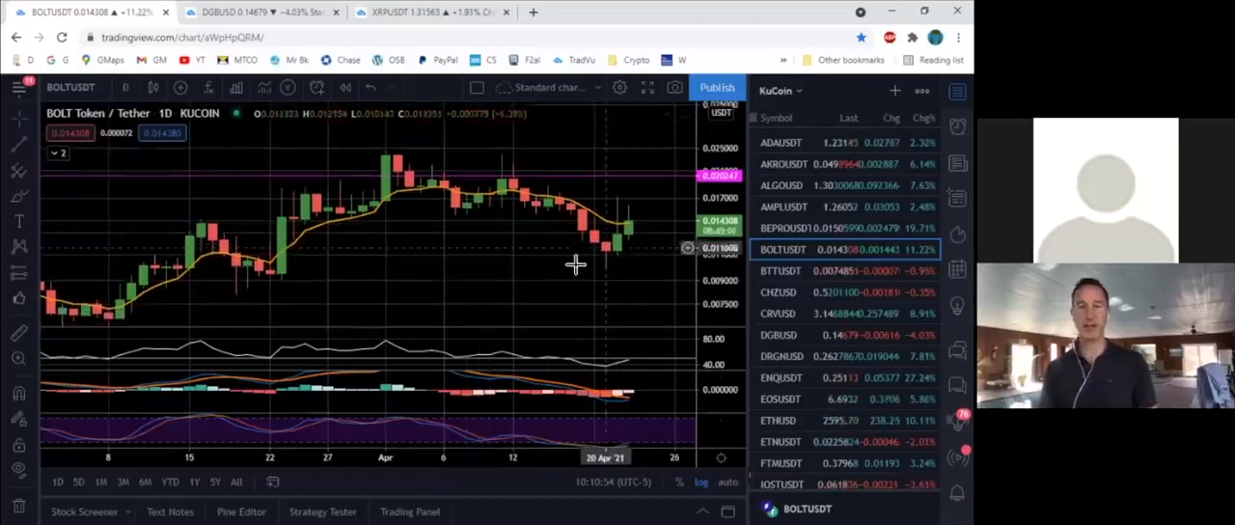
Pan the daily chart back so it begins at the start of March
left_click_drag(576, 262, 367, 278)
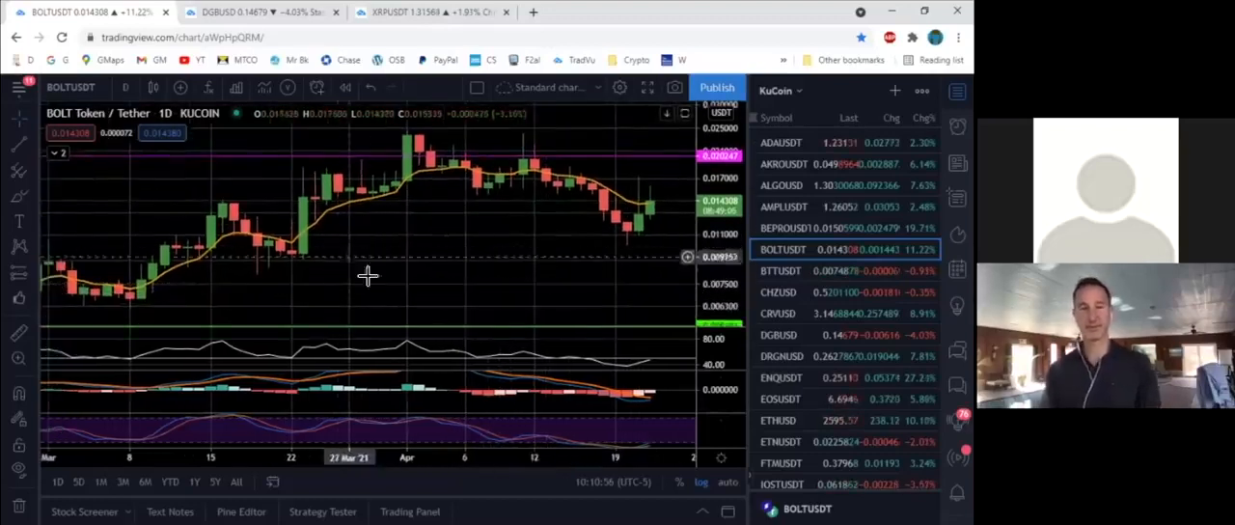
mouse_move(338, 220)
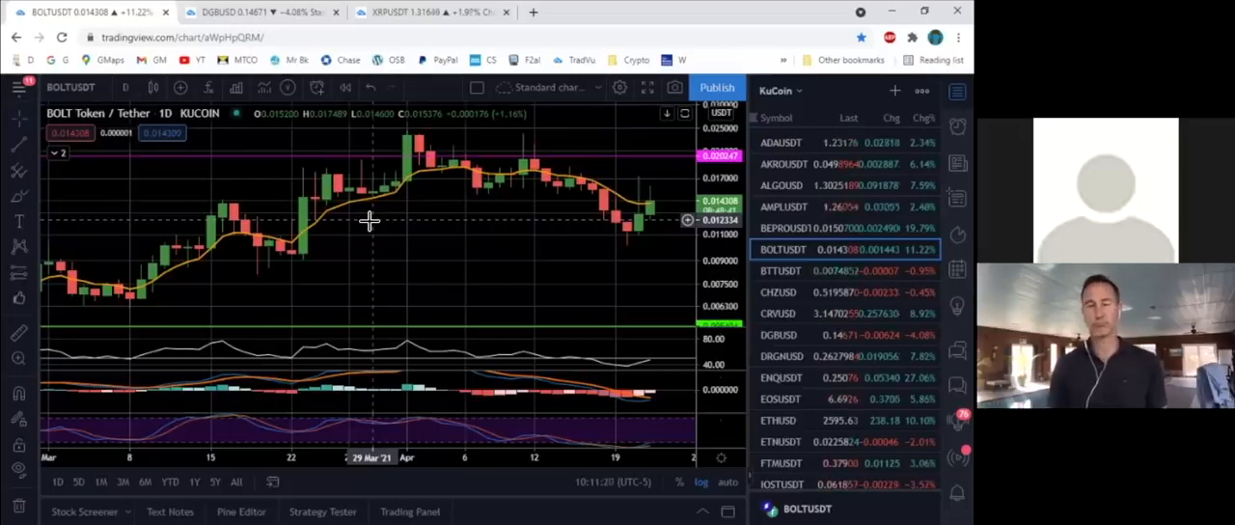
mouse_move(425, 236)
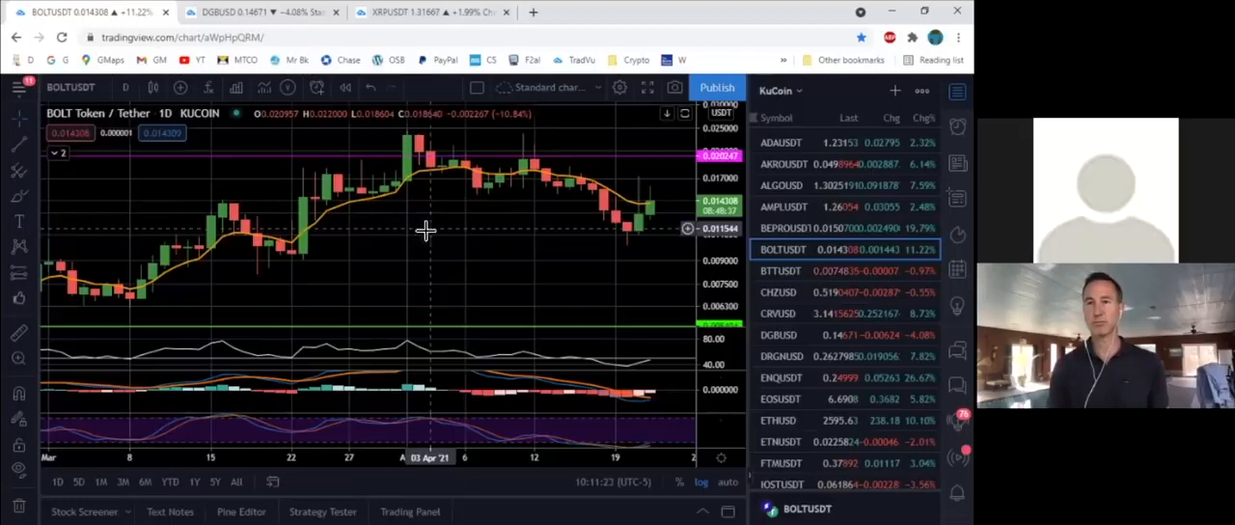
mouse_move(216, 270)
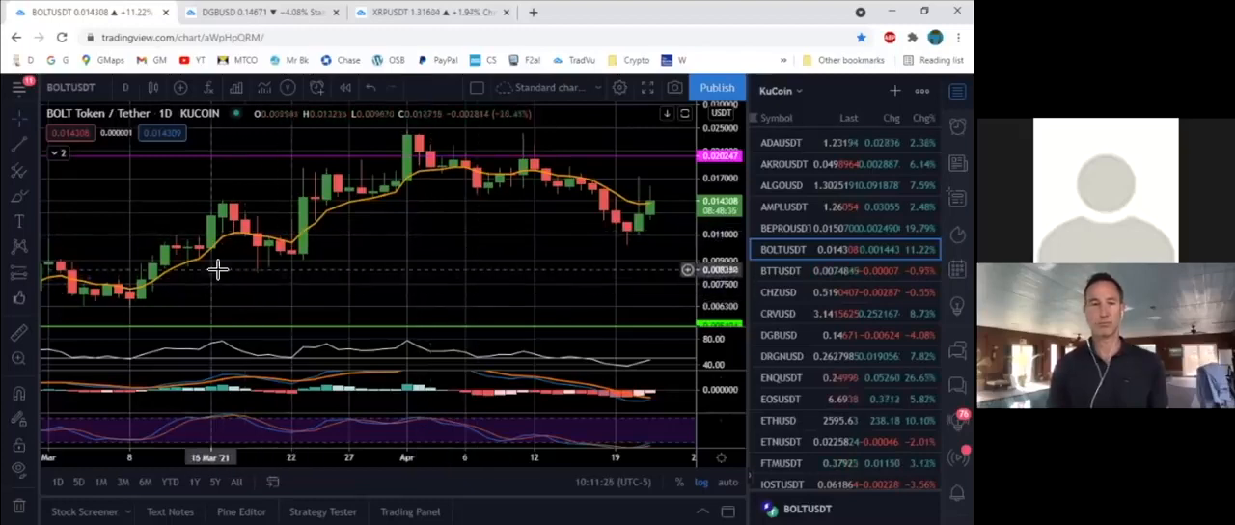
mouse_move(260, 281)
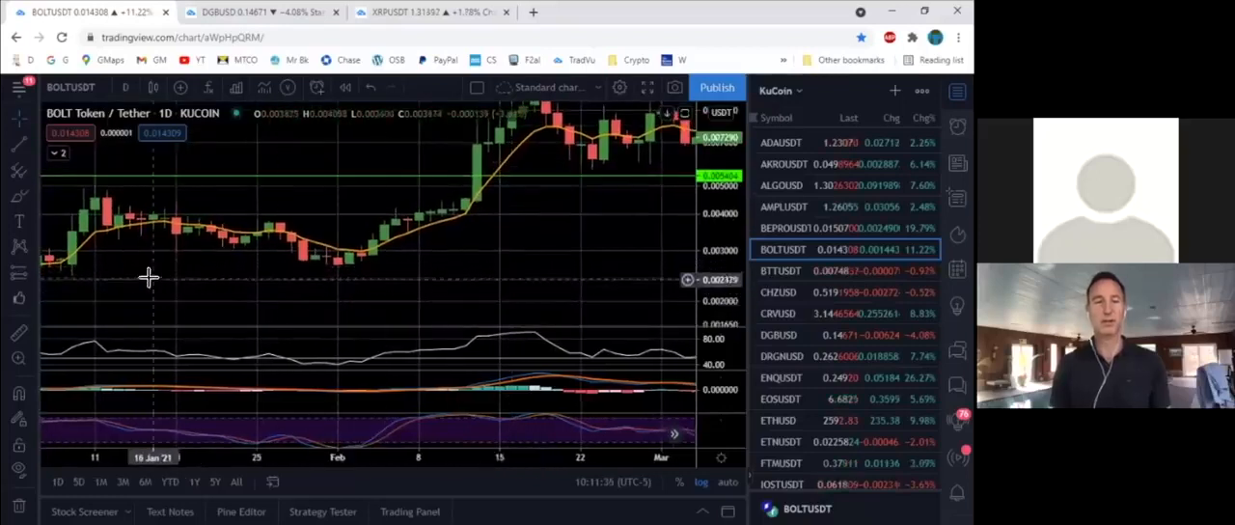
mouse_move(97, 251)
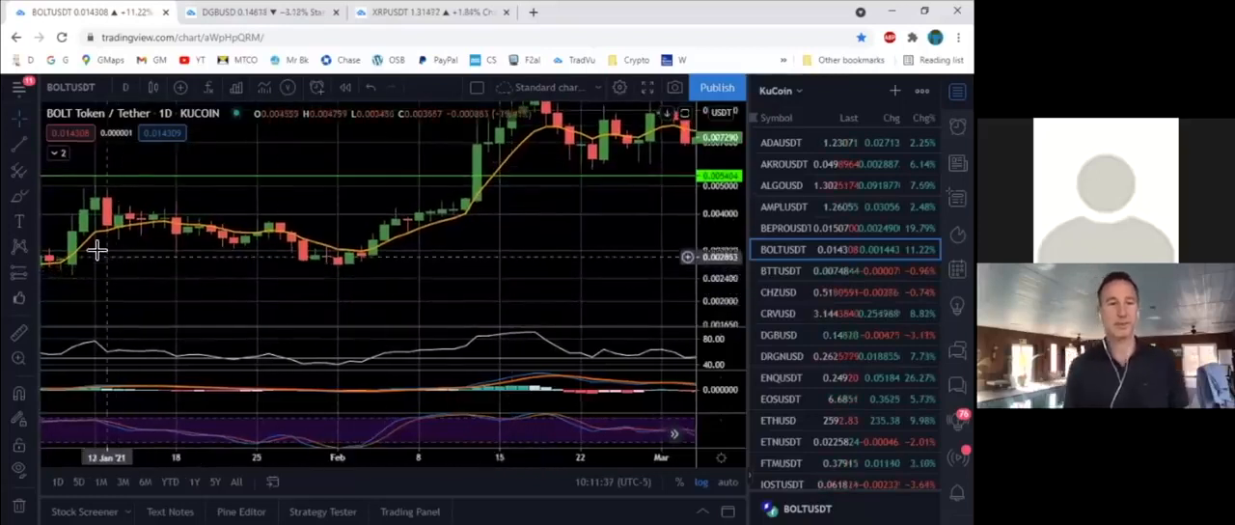
mouse_move(206, 286)
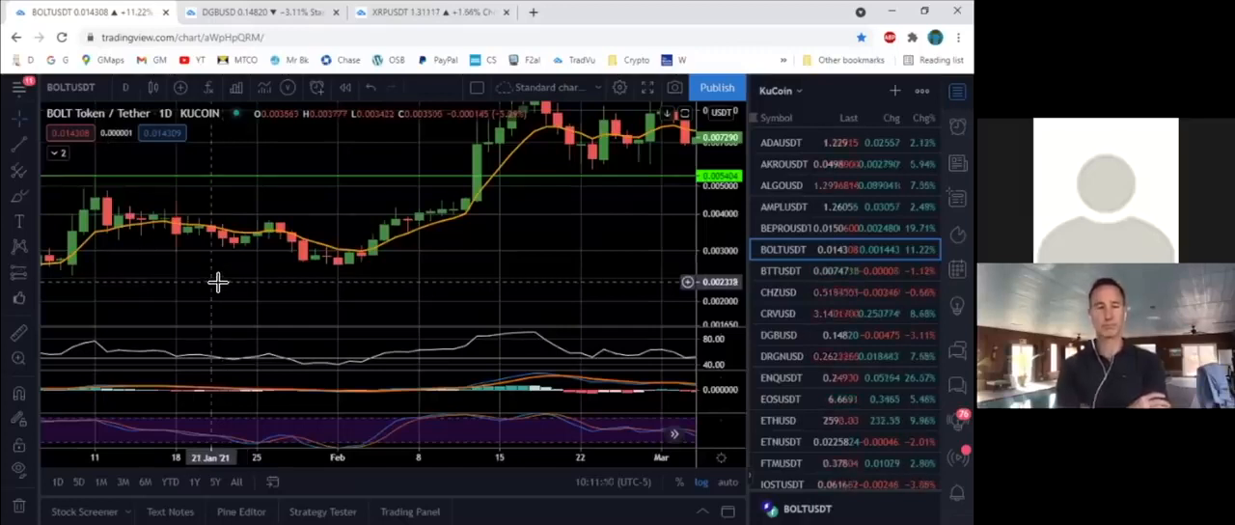
mouse_move(178, 231)
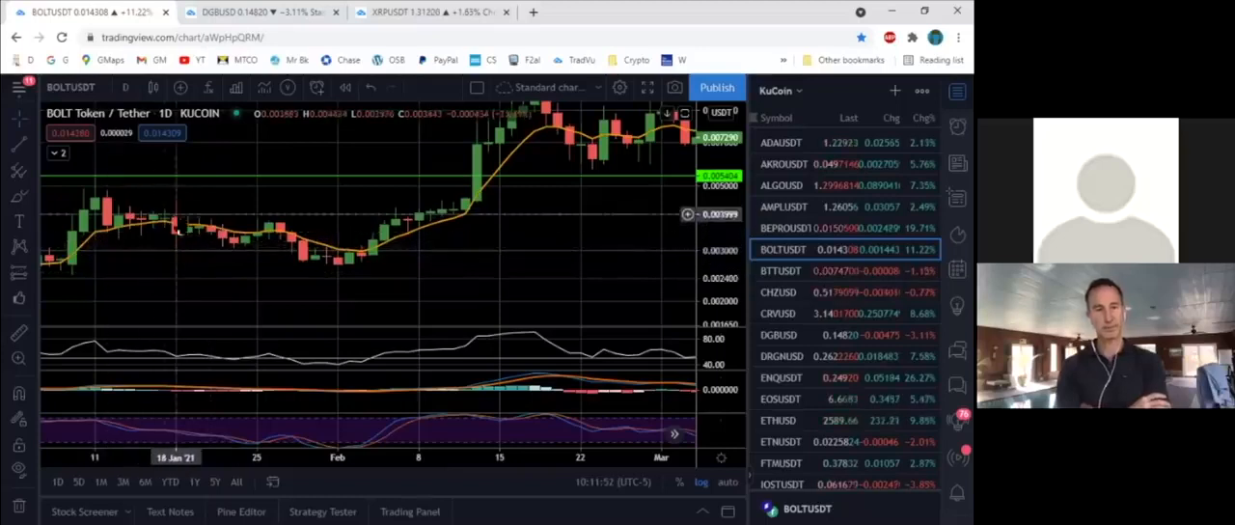
mouse_move(235, 254)
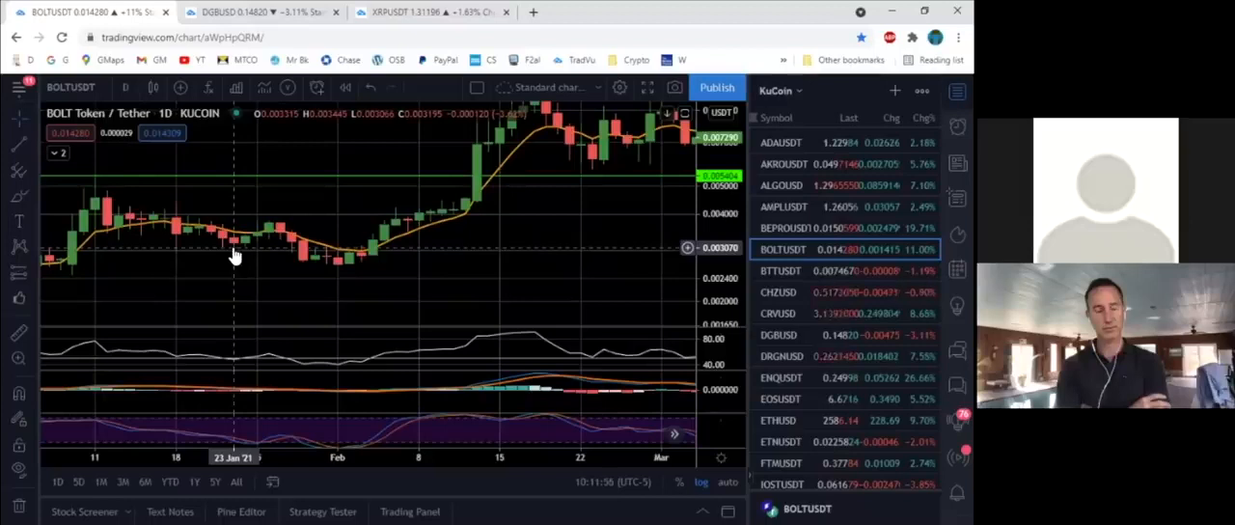
mouse_move(258, 244)
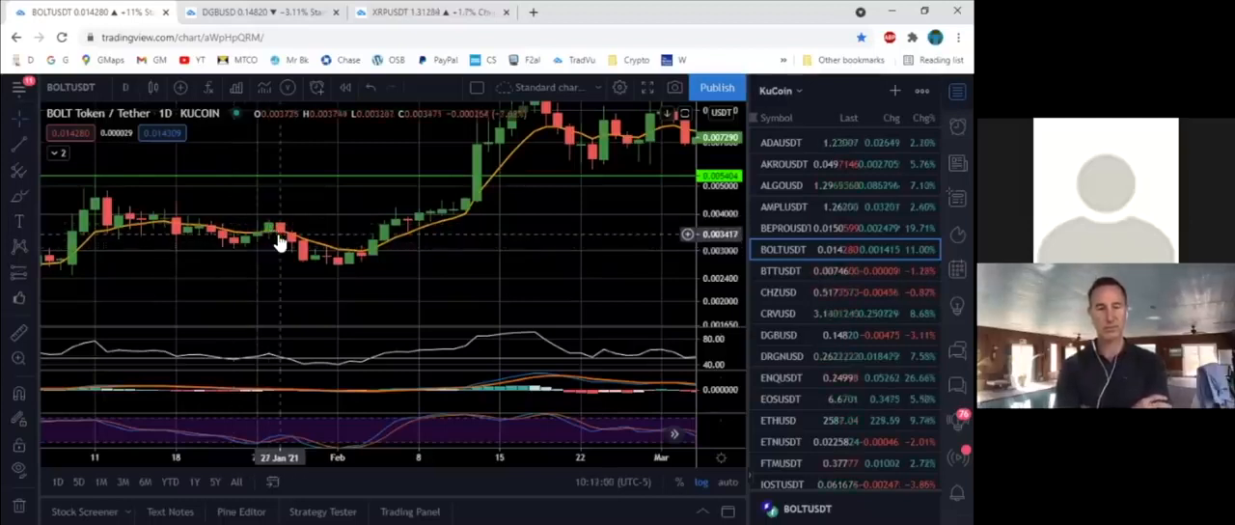
mouse_move(328, 270)
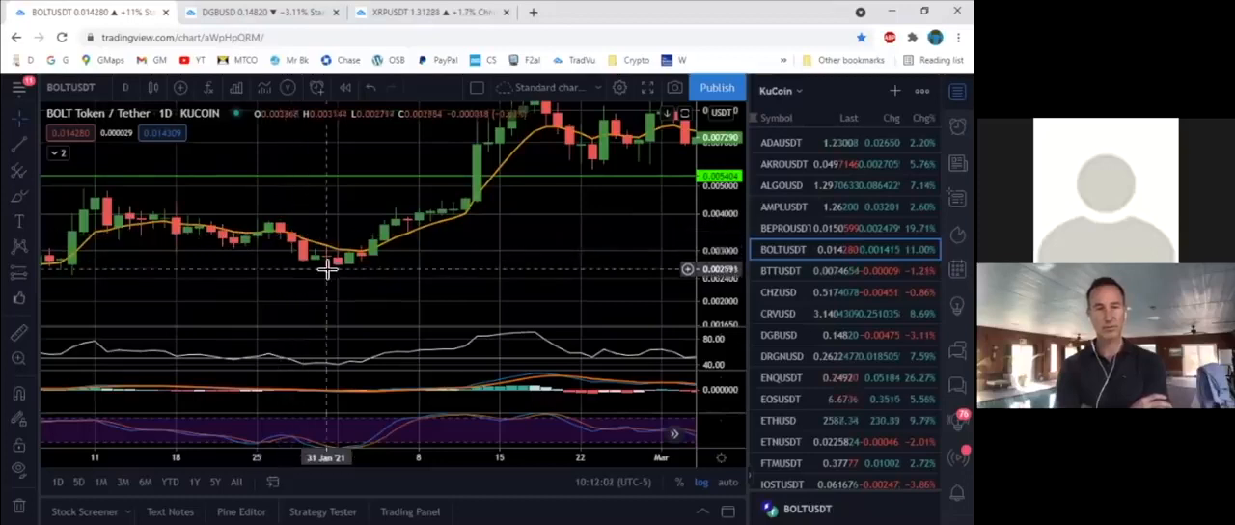
mouse_move(374, 253)
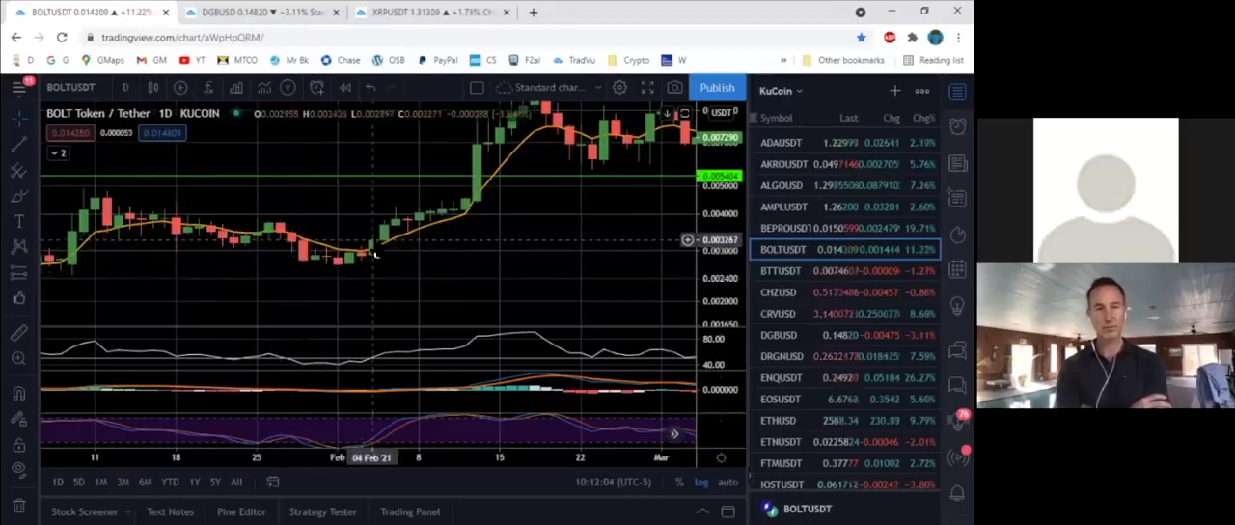
mouse_move(382, 235)
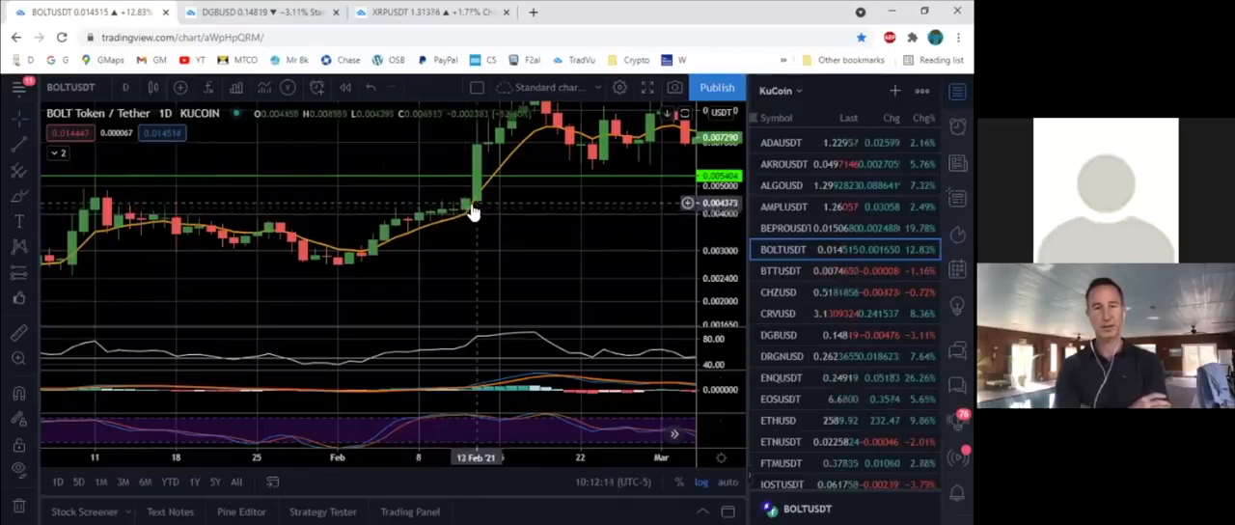
mouse_move(525, 184)
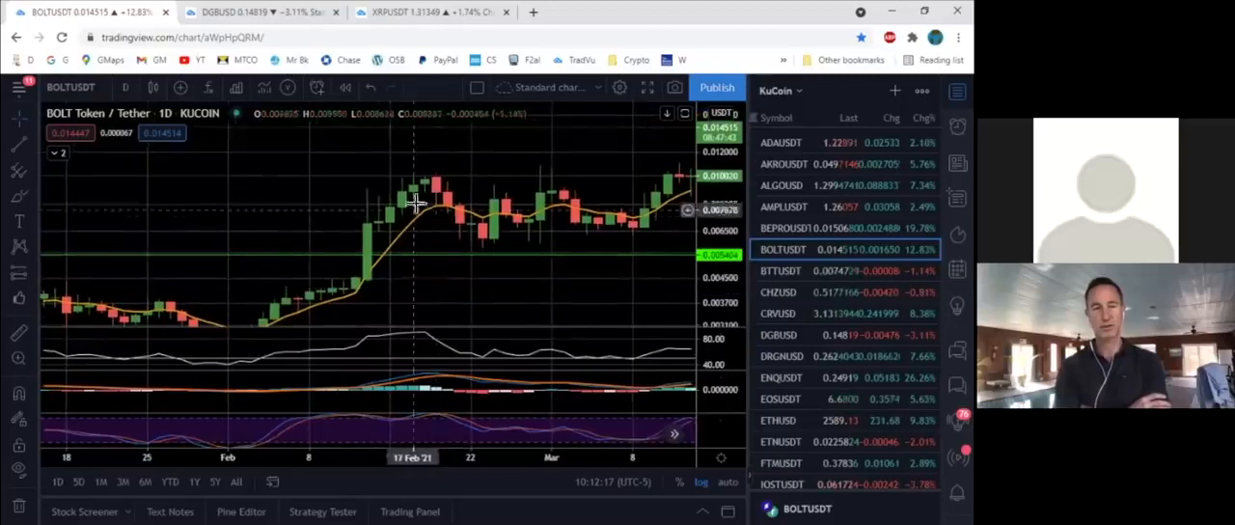
mouse_move(447, 213)
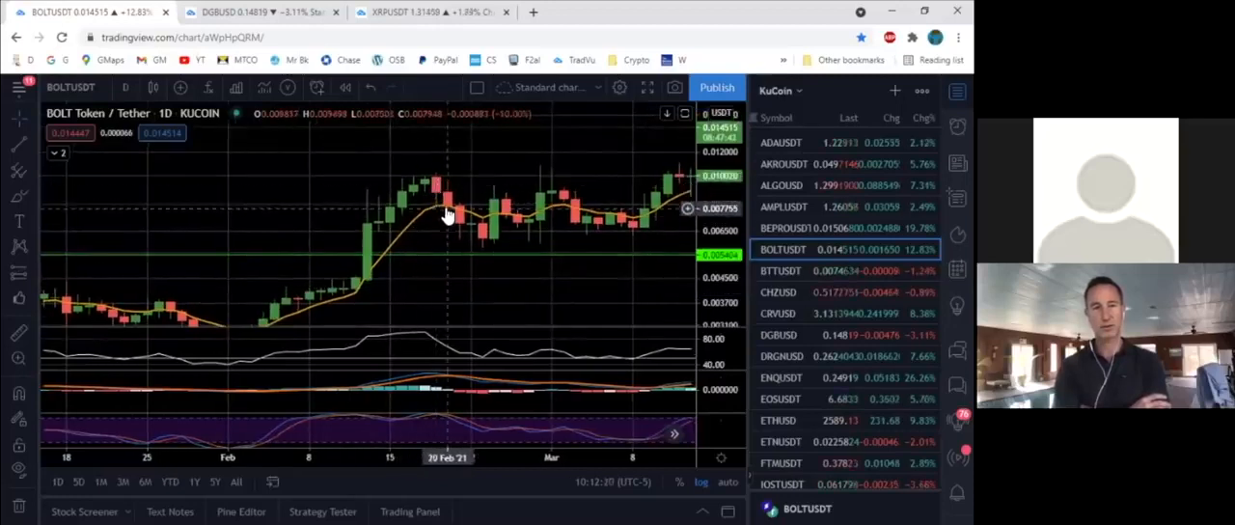
mouse_move(459, 236)
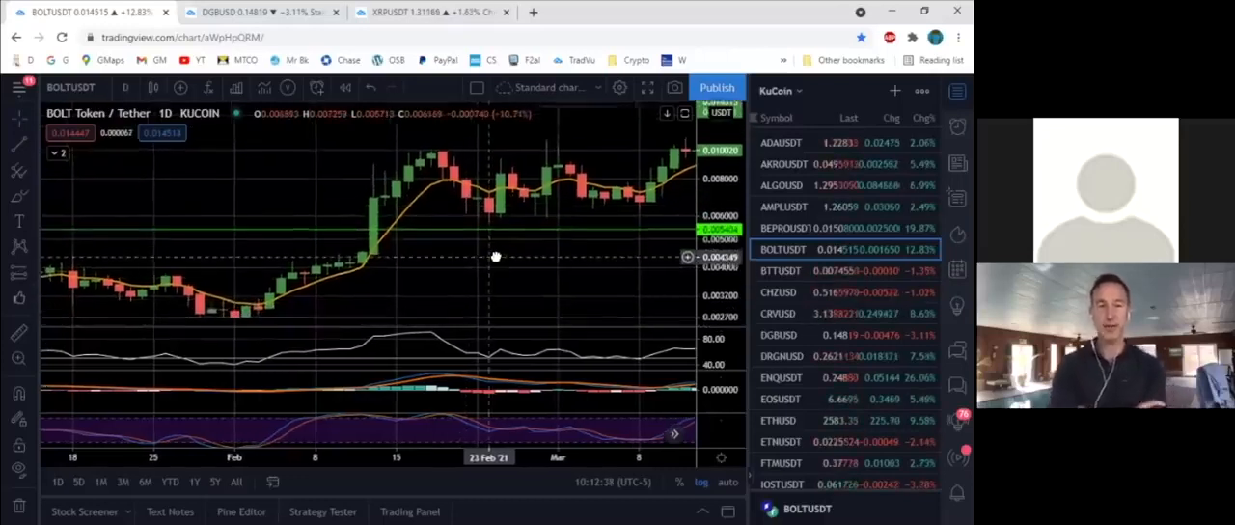
Pan the chart back to bring the early-January candles into view
left_click_drag(494, 255, 421, 201)
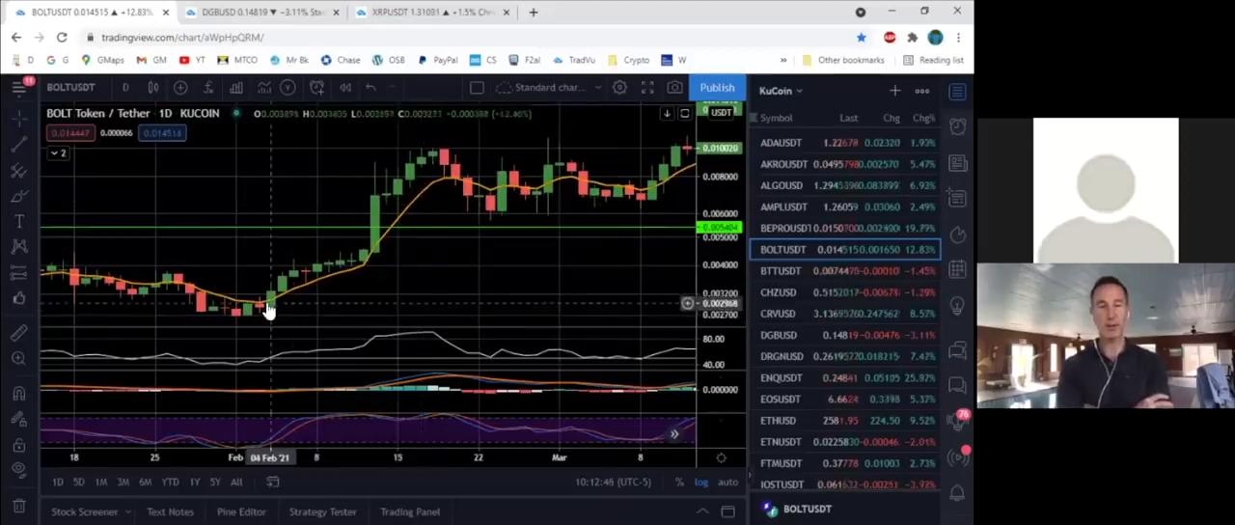
mouse_move(286, 280)
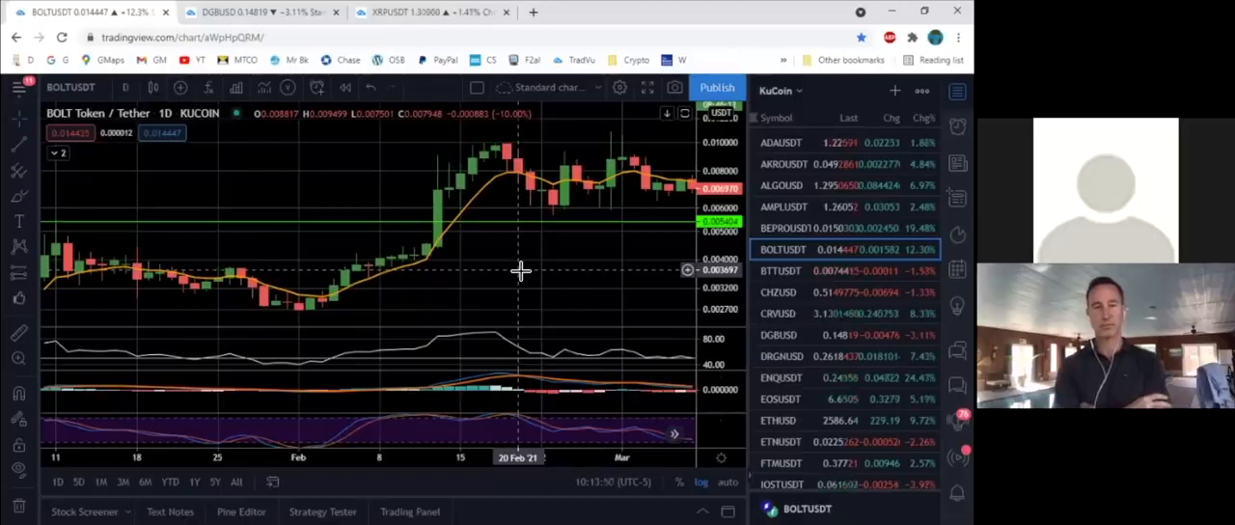
mouse_move(440, 255)
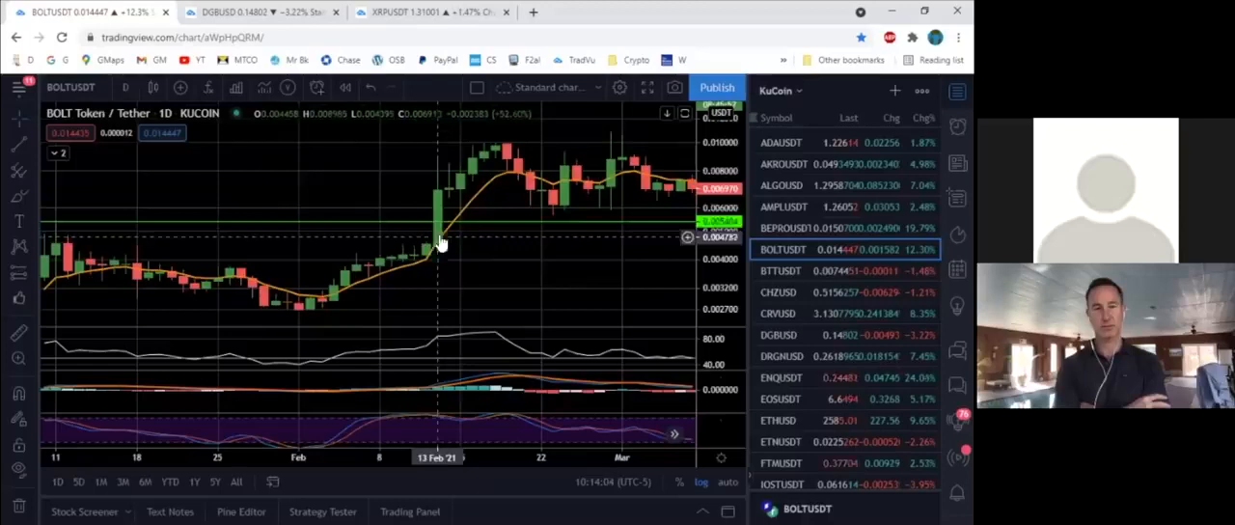
mouse_move(440, 151)
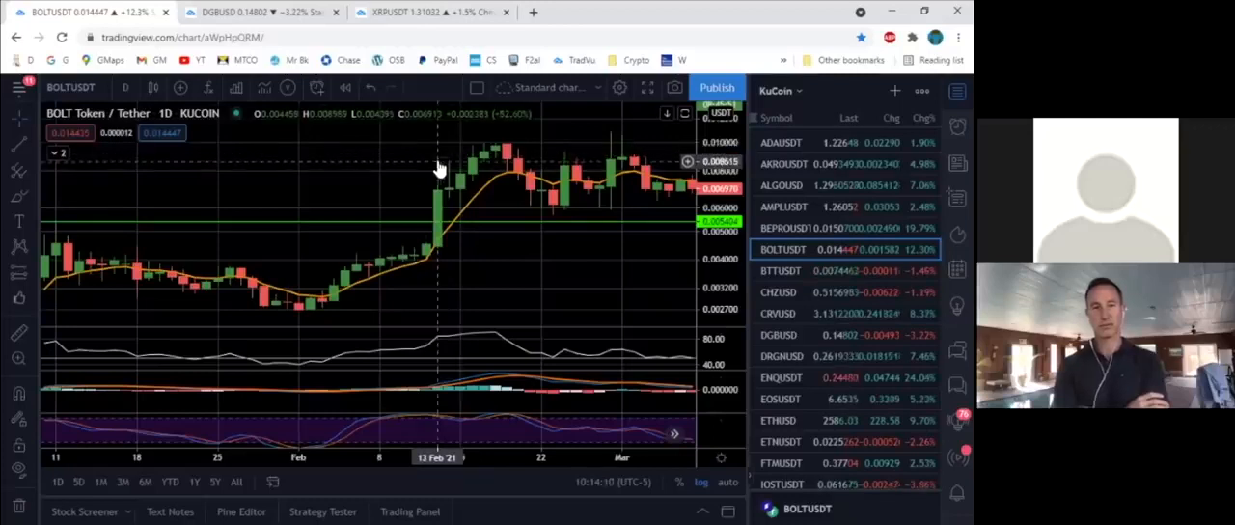
mouse_move(440, 152)
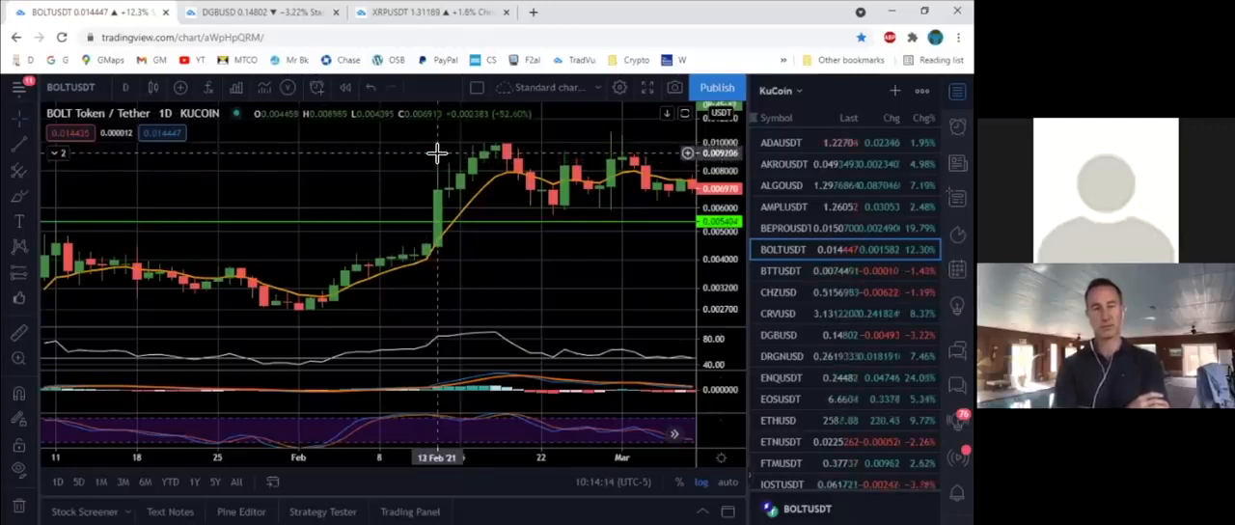
mouse_move(509, 177)
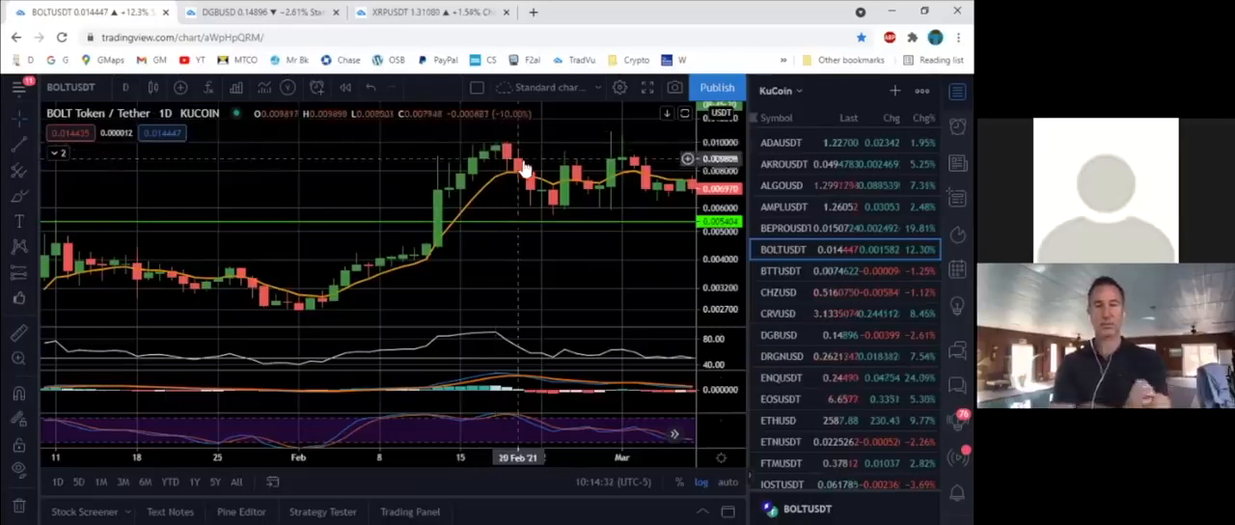
mouse_move(541, 197)
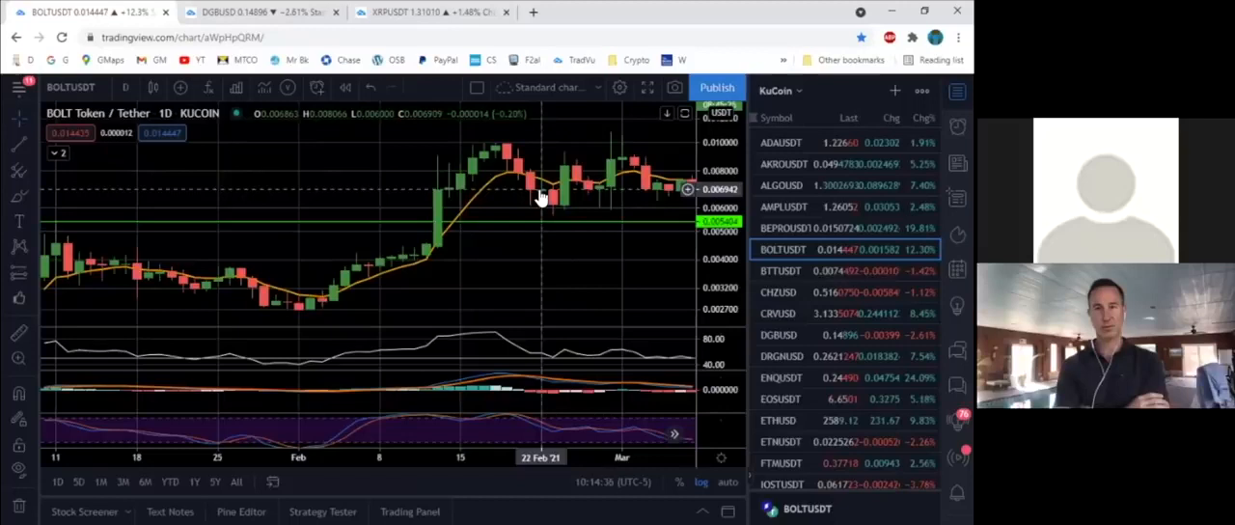
Pan the chart forward to show the April peak and pullback
left_click_drag(540, 197, 440, 278)
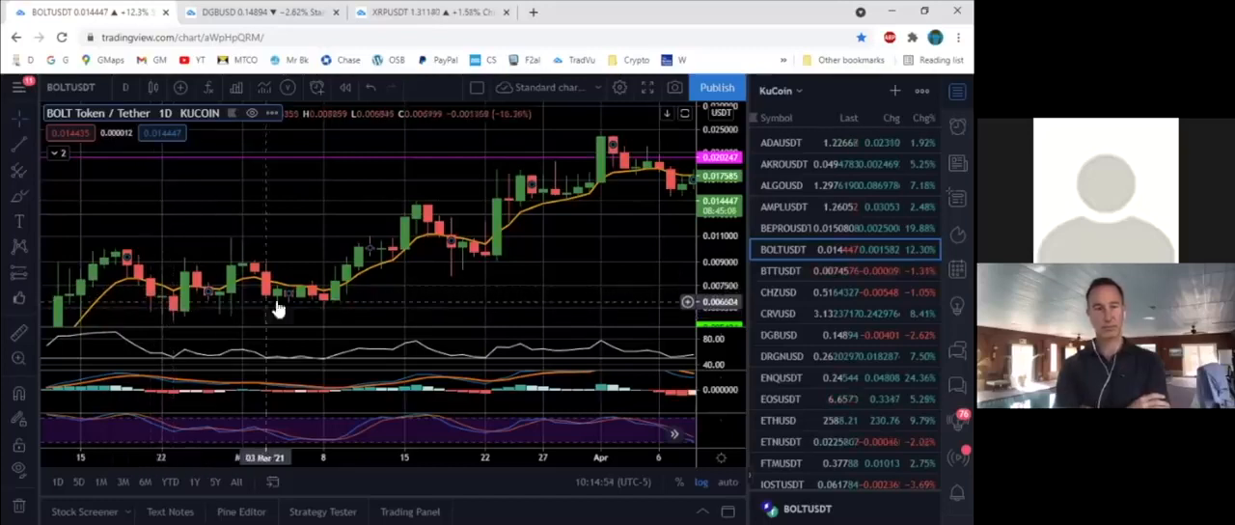
mouse_move(432, 217)
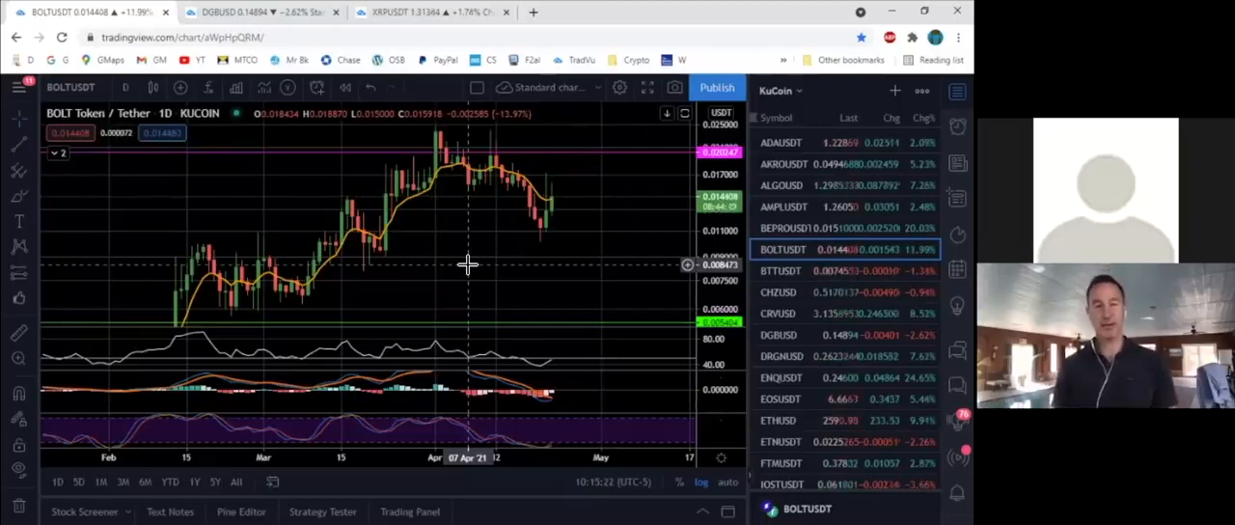
mouse_move(588, 268)
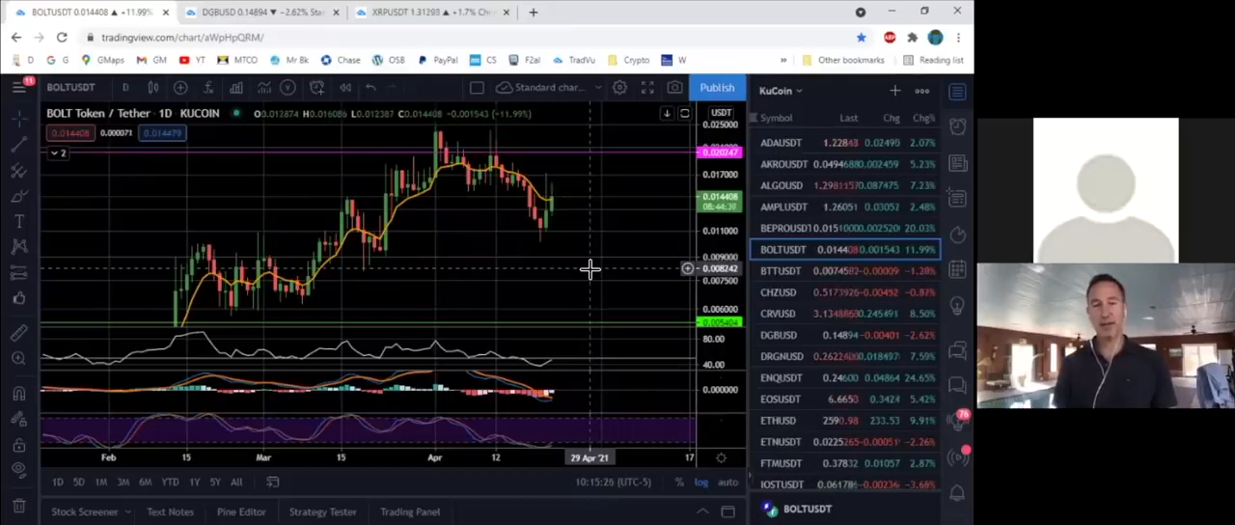
mouse_move(591, 262)
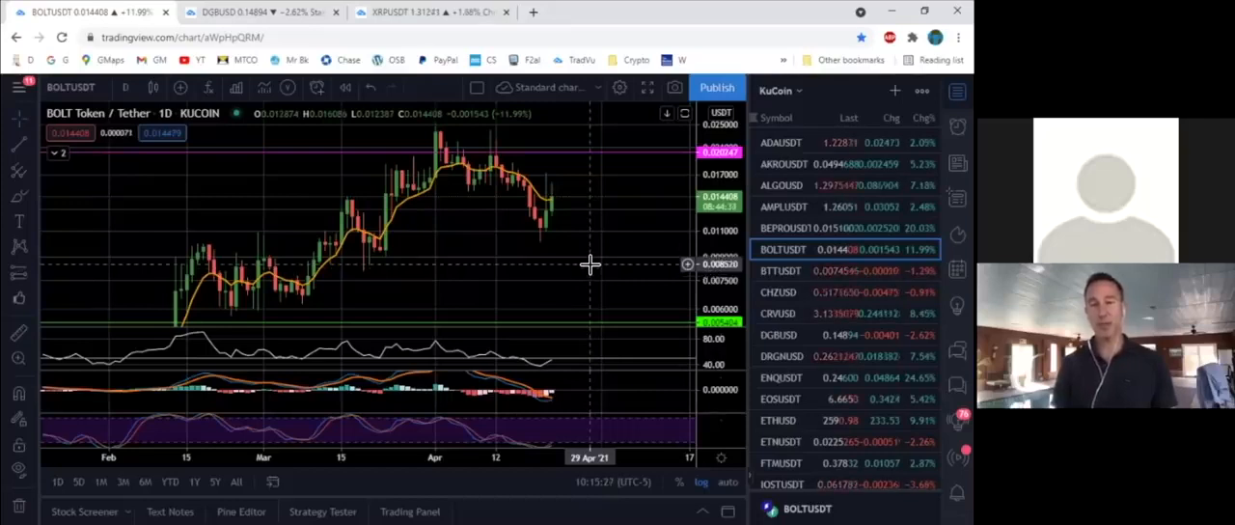